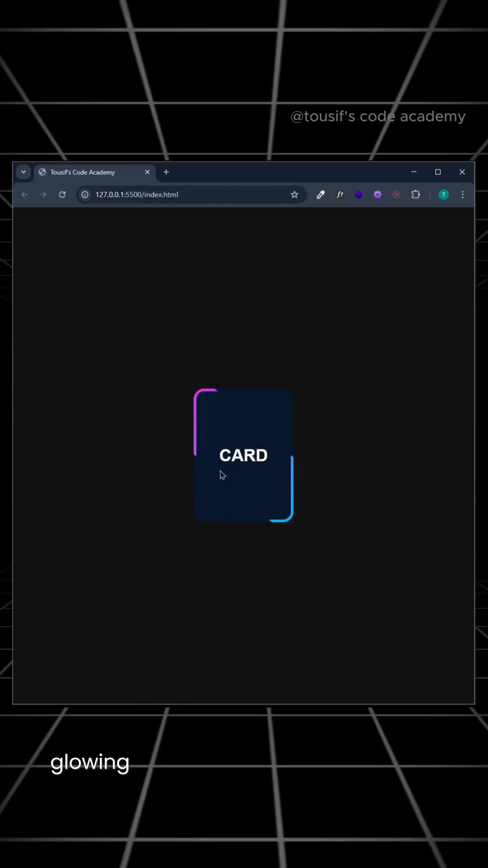
{"action": "mouse_move", "coordinate": [261, 609]}
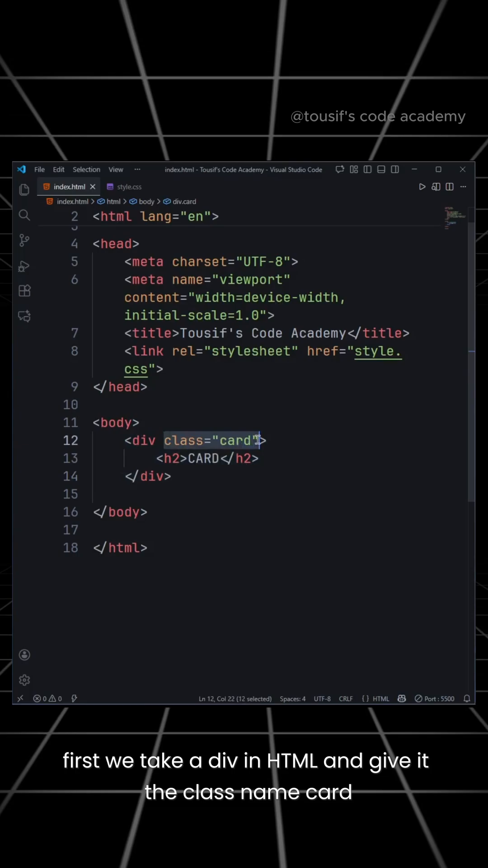
- Review index.html's card div and H2 heading, then open style.css
{"action": "left_click", "coordinate": [261, 458]}
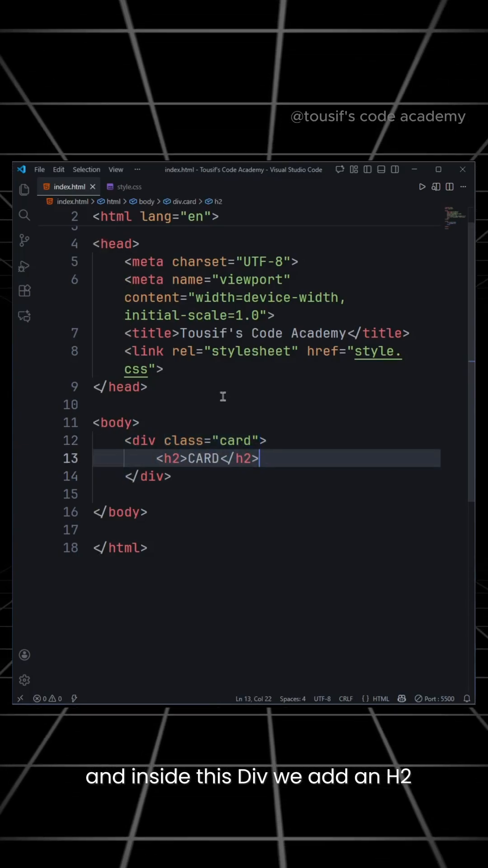
{"action": "left_click", "coordinate": [128, 187]}
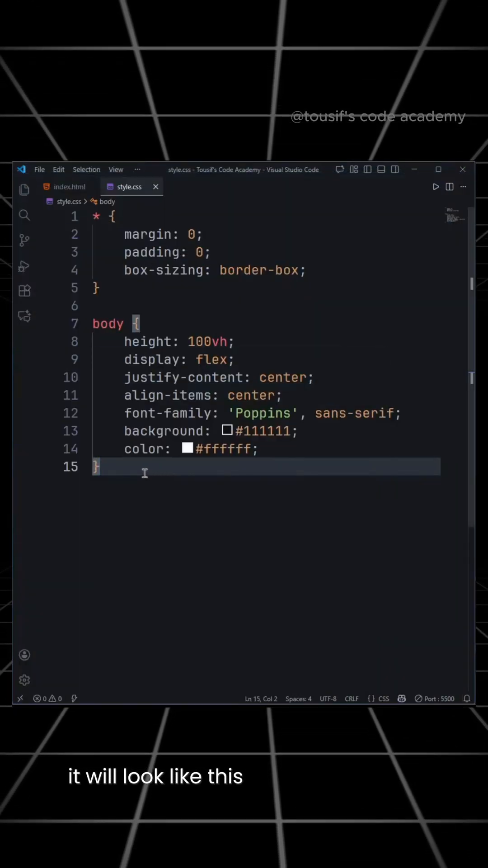
- Add a .card rule: 190×254px, #07182E background, 20px radius, flex centring, relative position
{"action": "type", "text": ".card{"}
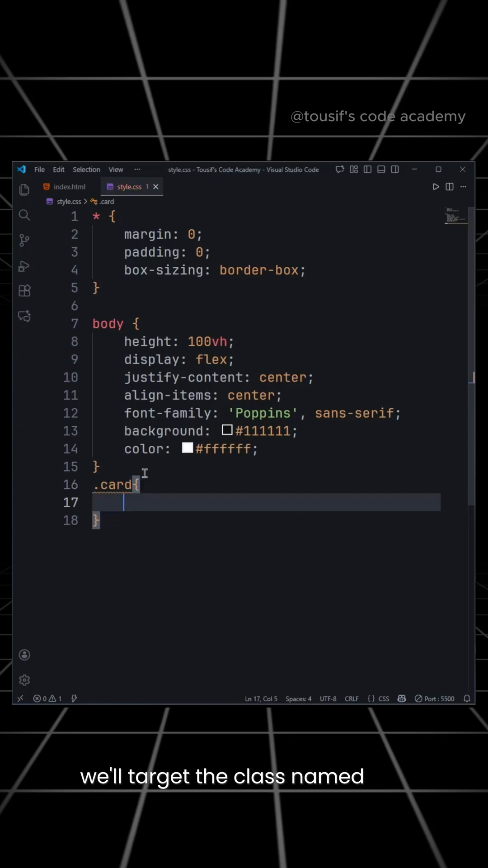
{"action": "type", "text": "width: 190px;"}
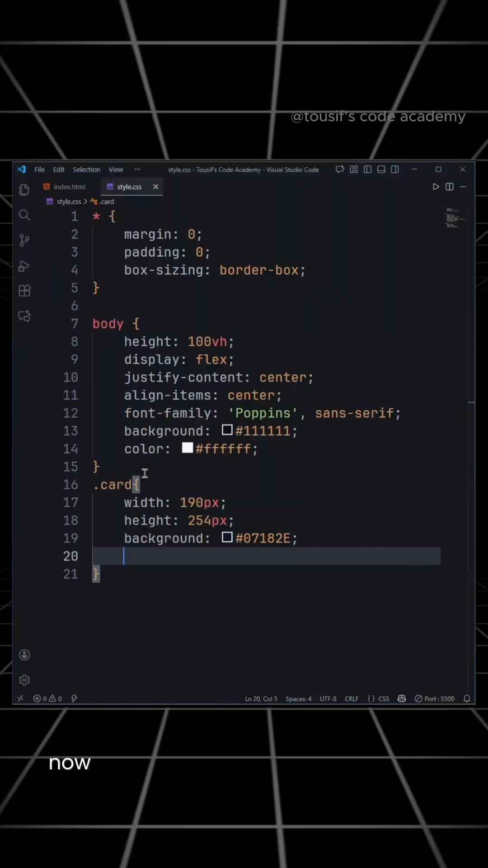
{"action": "type", "text": "border-radius: 20px;"}
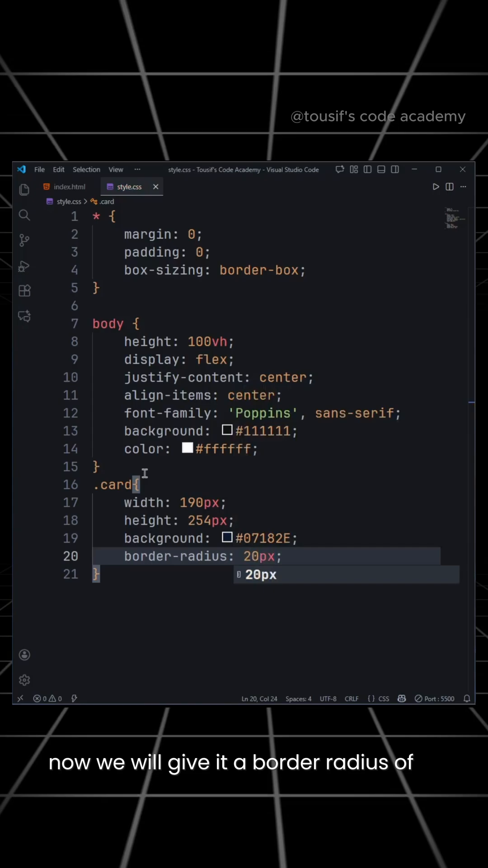
{"action": "type", "text": "display: flex;"}
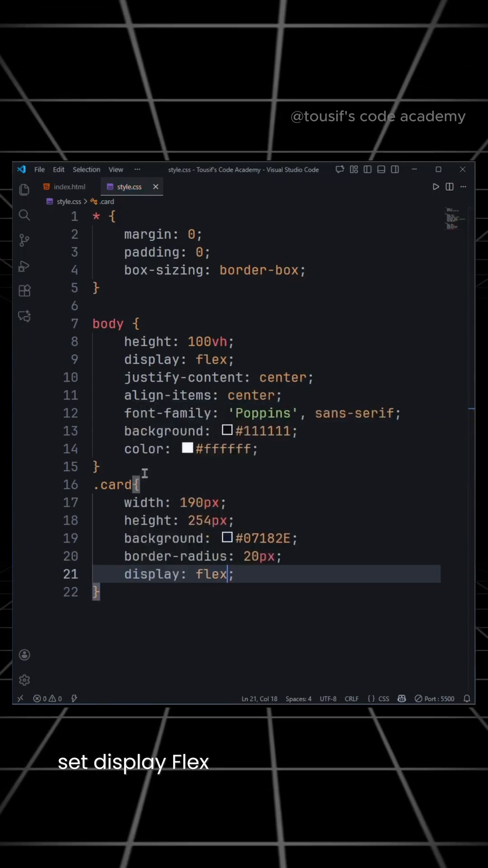
{"action": "type", "text": "justify-content: center;"}
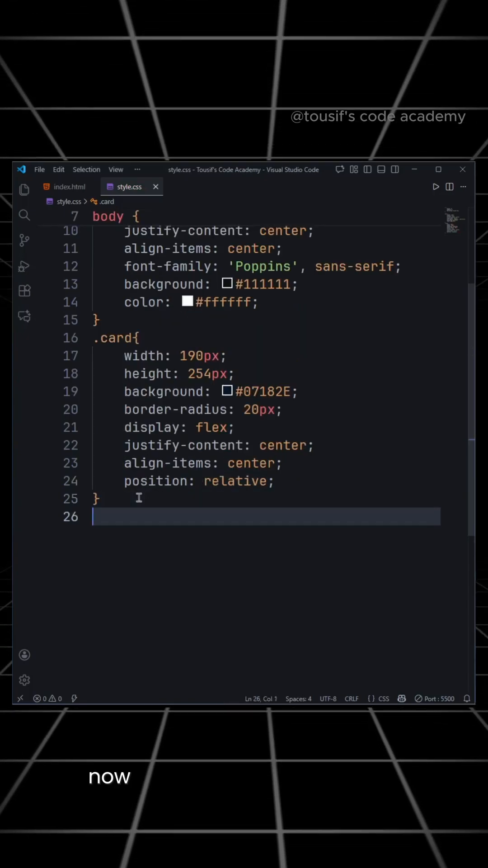
- Add a .card h2 rule with white color, 2em font size and z-index 2
{"action": "type", "text": ".card h2{"}
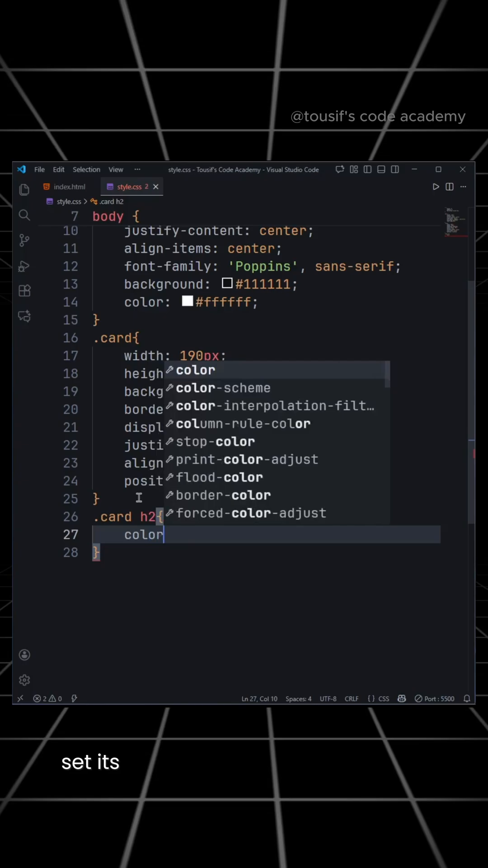
{"action": "type", "text": "font-size: 2em;"}
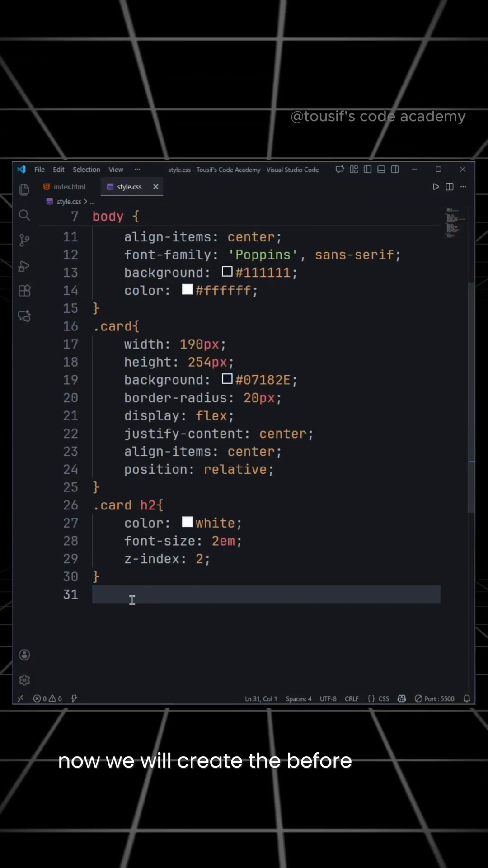
- Add absolute .card::before, 120px by 120%, with linear-gradient(180deg, #00b7ff, #ff30ff)
{"action": "type", "text": ".card::before"}
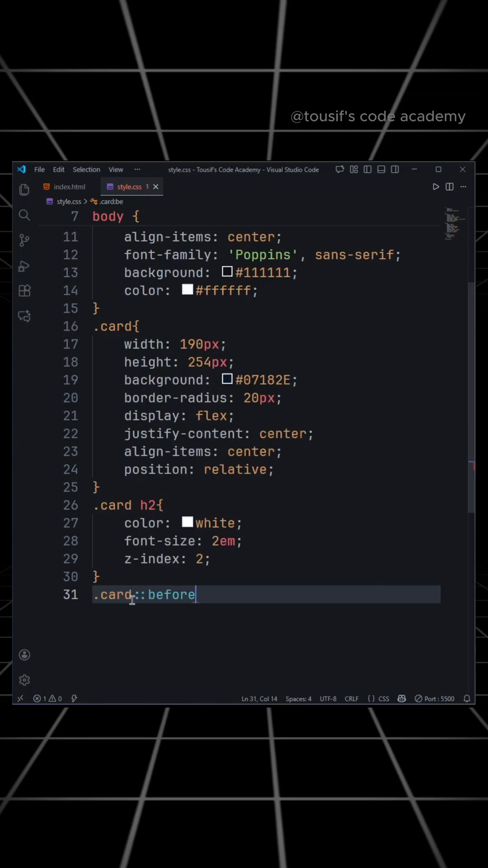
{"action": "type", "text": "p"}
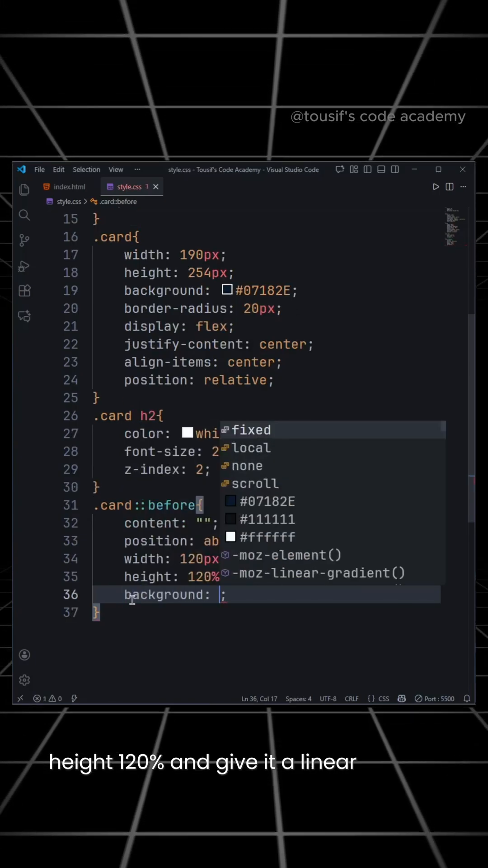
{"action": "type", "text": "linear-gradient(180deg, #00)"}
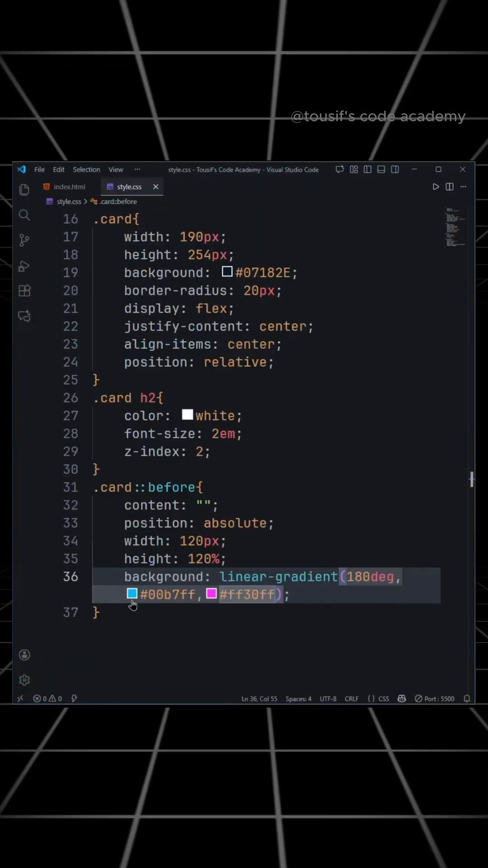
{"action": "type", "text": "animation: ;"}
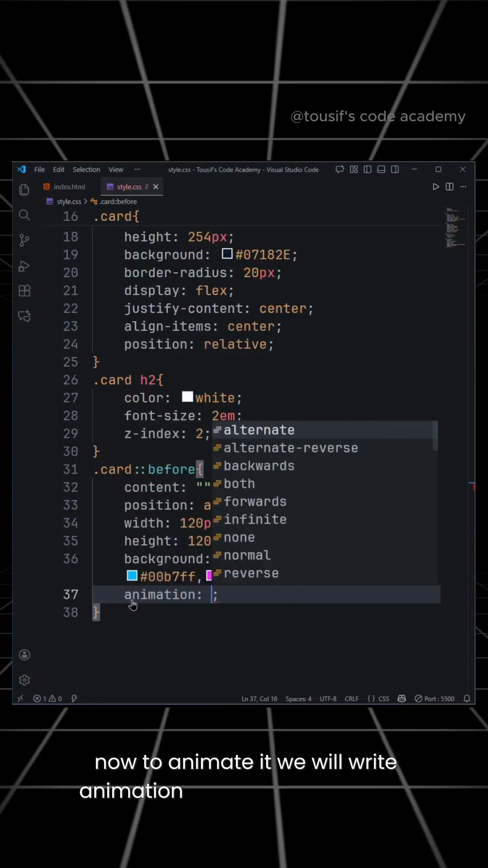
{"action": "type", "text": "rotate 3s linear"}
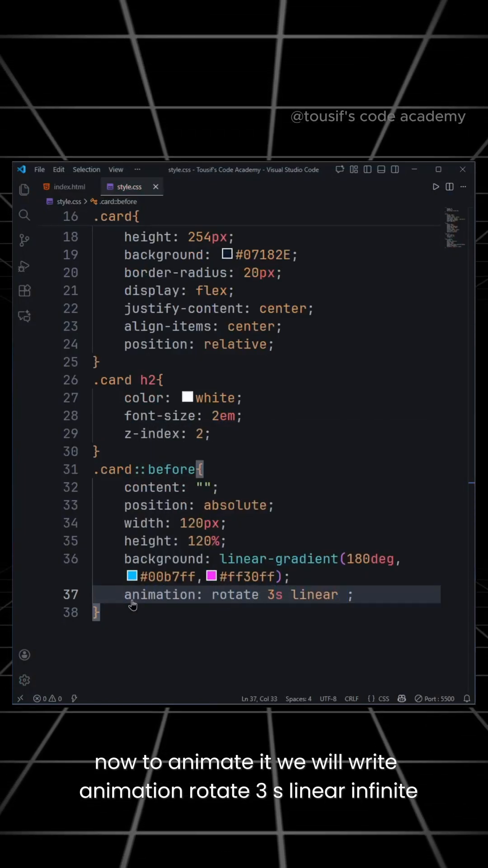
{"action": "type", "text": "@ke"}
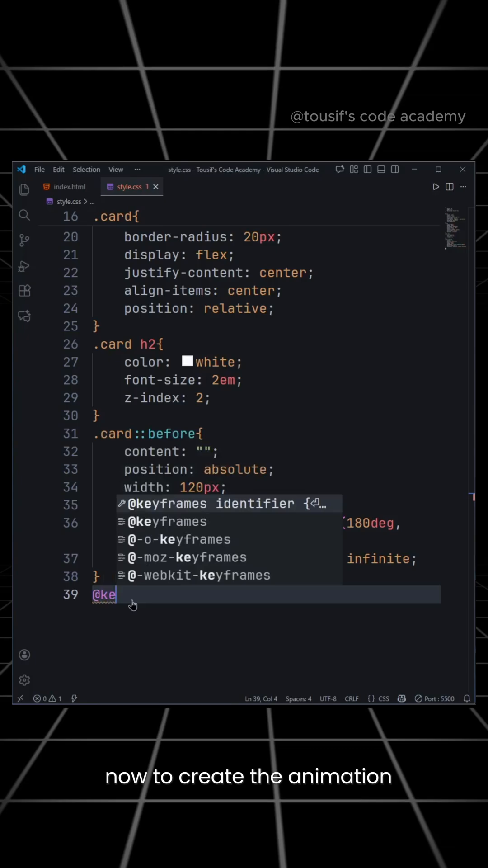
{"action": "type", "text": "@keyframes rotate {"}
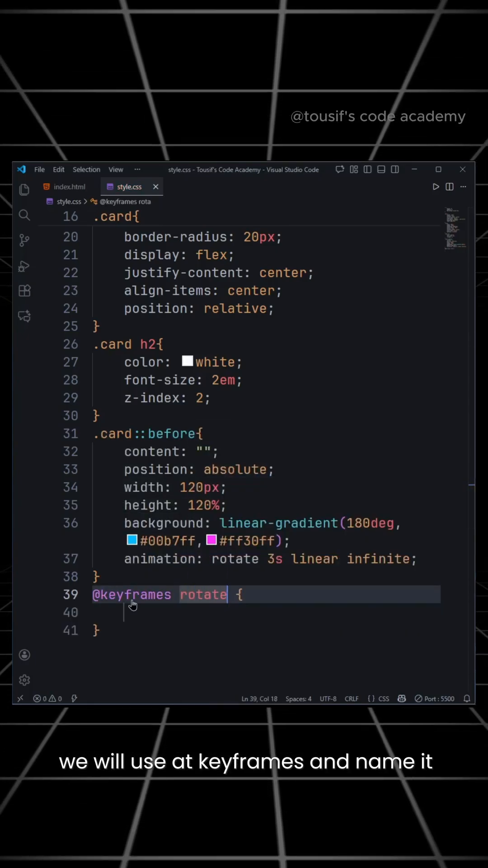
{"action": "type", "text": "from{"}
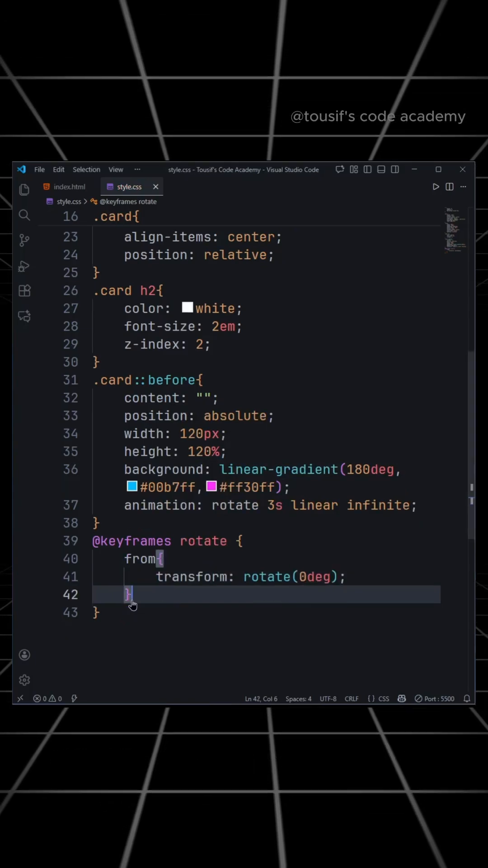
{"action": "type", "text": "to{"}
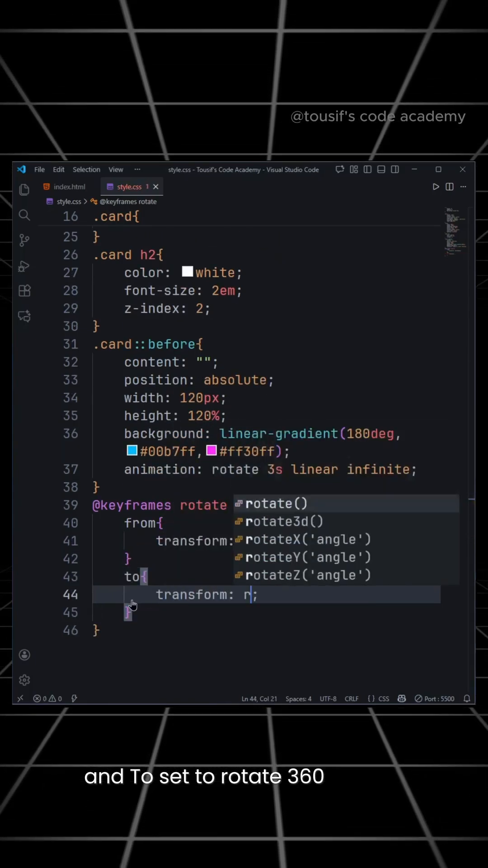
{"action": "type", "text": "otate(360deg)"}
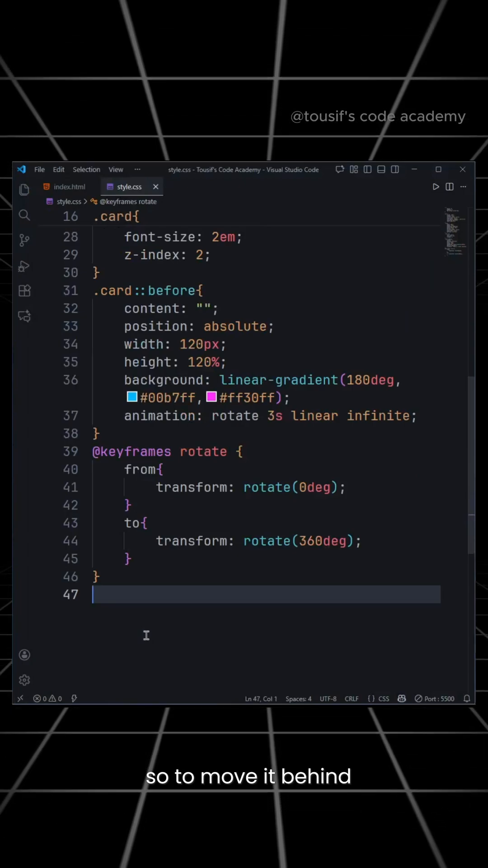
- Add absolute .card::after, inset 5px, #07182E, radius 15px; start typing overflow in .card
{"action": "type", "text": ".card::after{"}
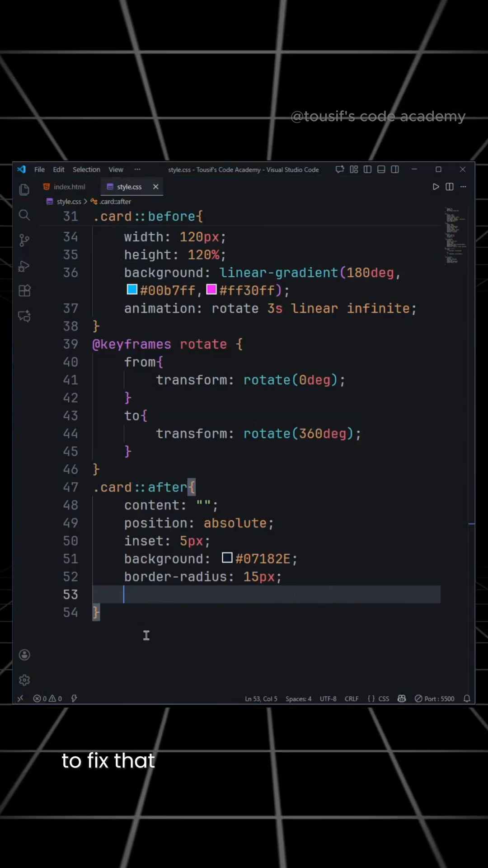
{"action": "type", "text": "o"}
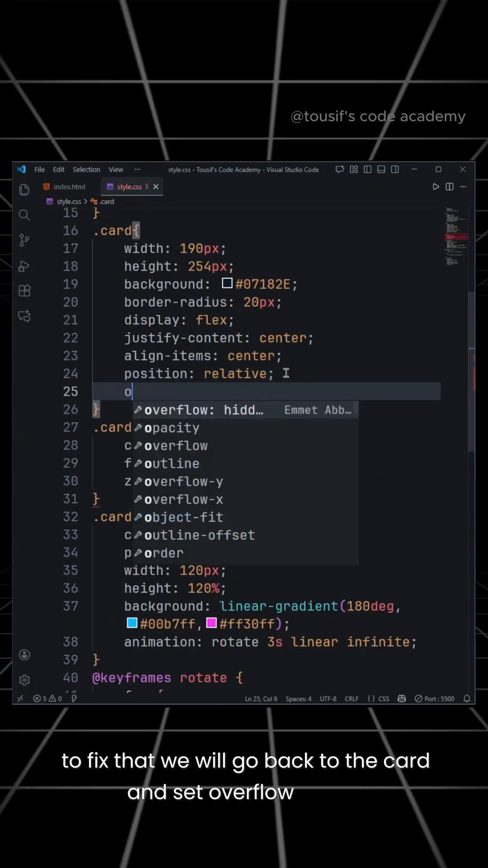